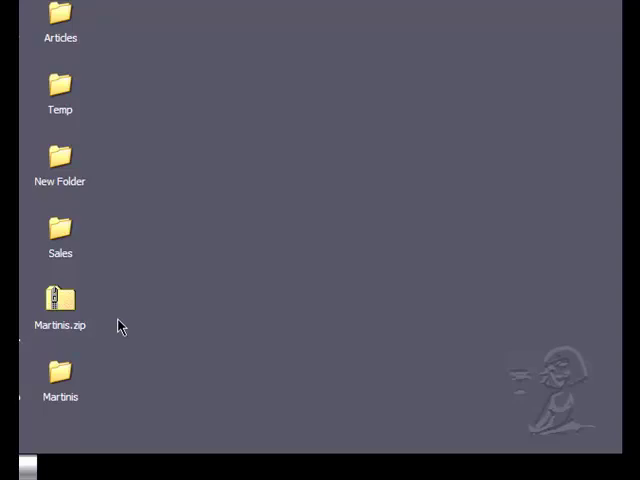
mouse_move(65, 310)
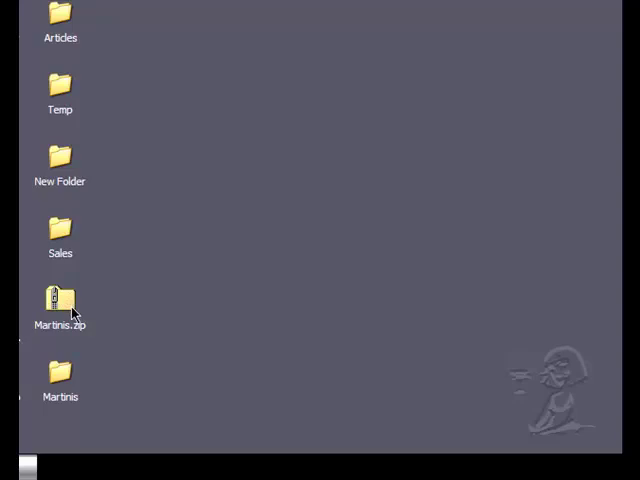
Step: Extract Martinis.zip with 7-Zip into the Martinis folder and open that folder
right_click(57, 305)
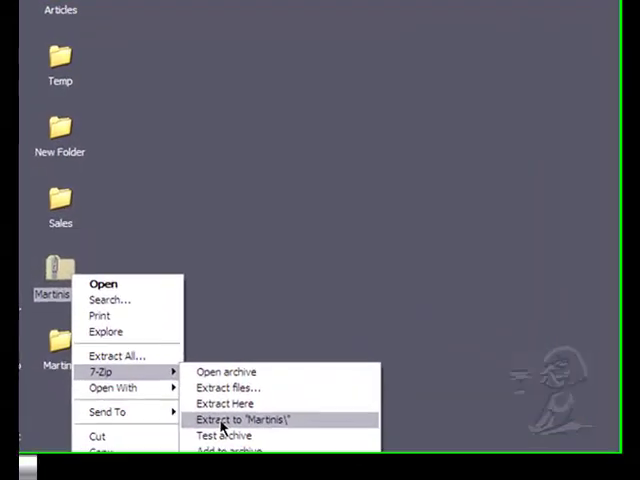
click(241, 419)
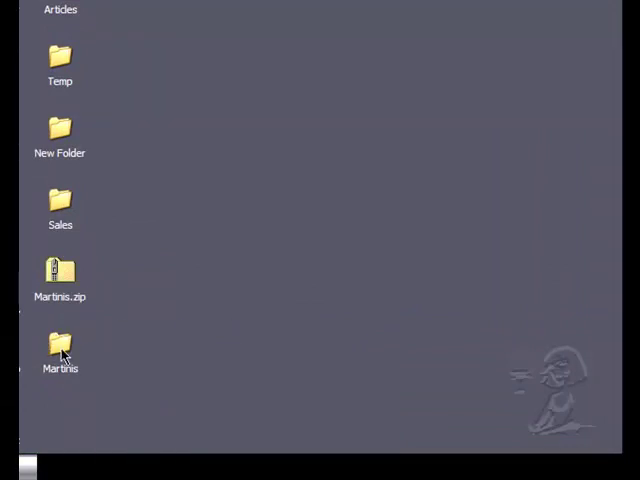
mouse_move(62, 352)
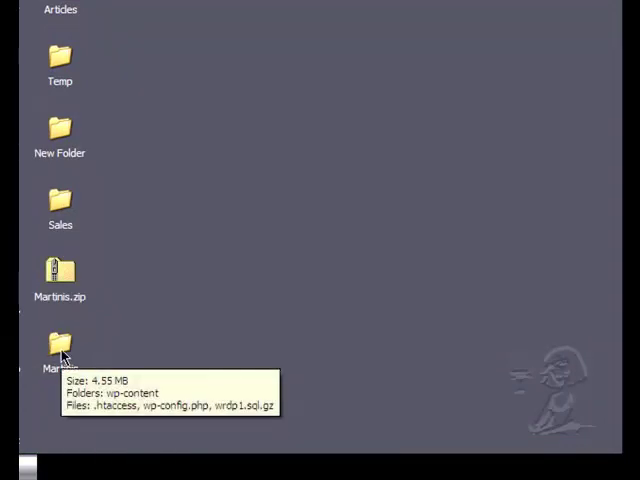
double_click(59, 347)
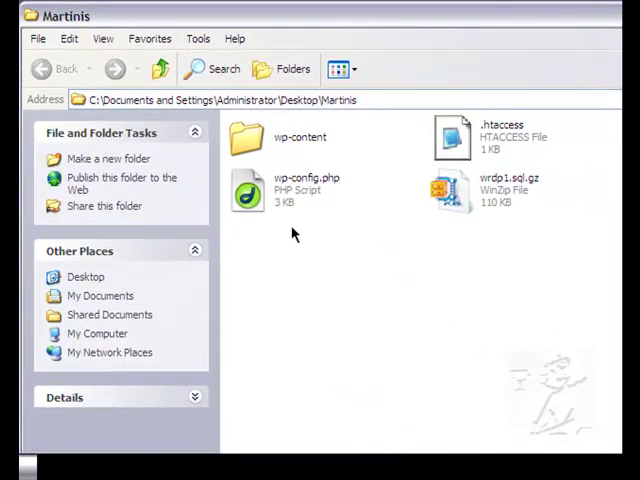
mouse_move(503, 205)
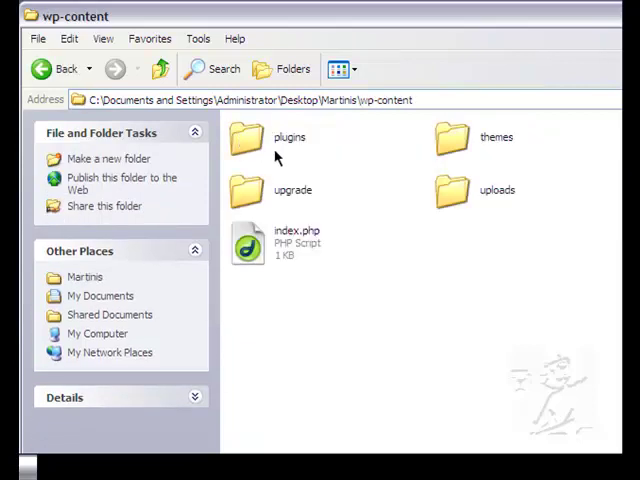
mouse_move(396, 172)
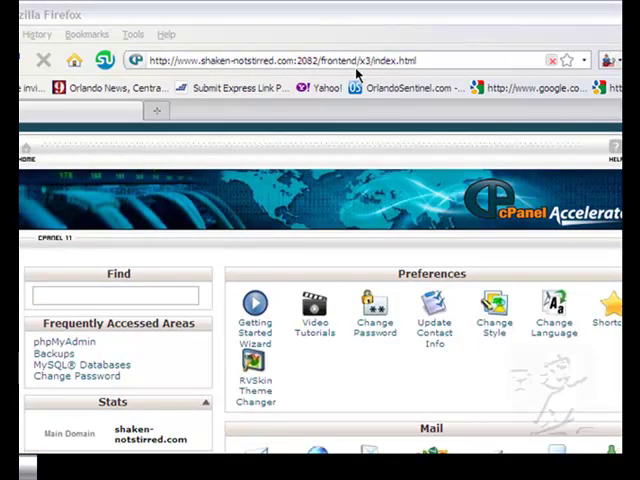
mouse_move(325, 80)
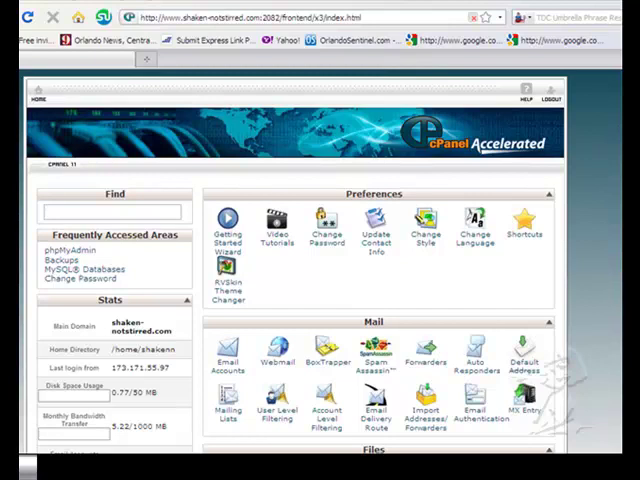
Step: Scroll the cPanel home page down to the Software / Services section
scroll(down, 3)
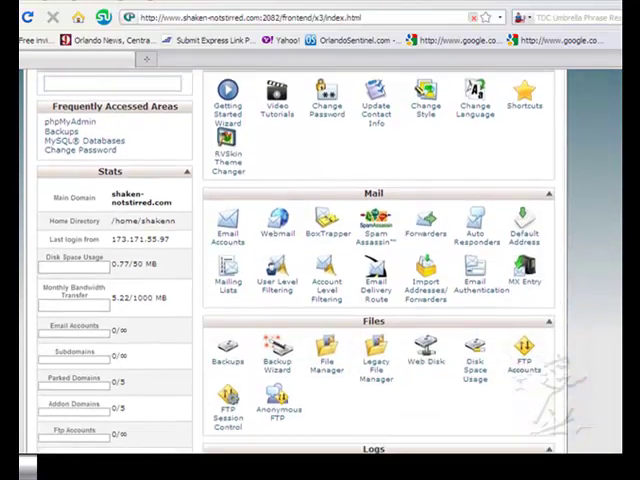
scroll(down, 3)
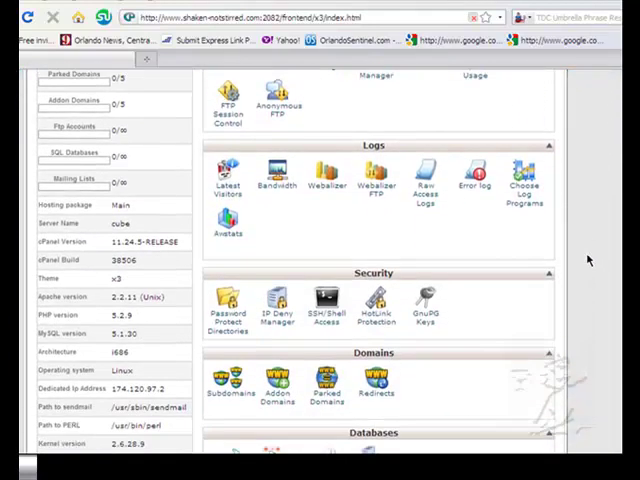
scroll(down, 3)
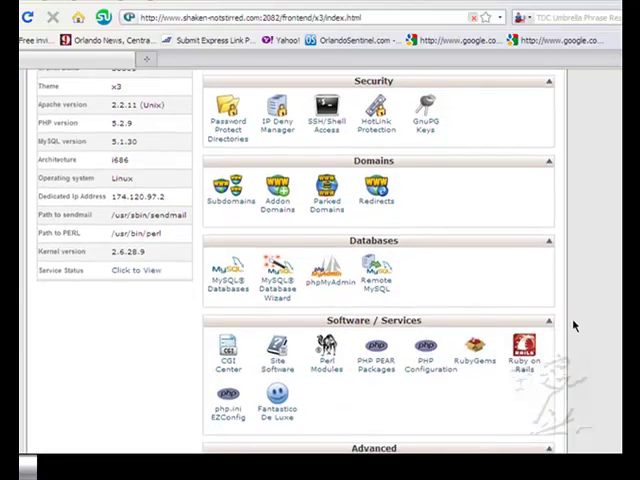
mouse_move(311, 404)
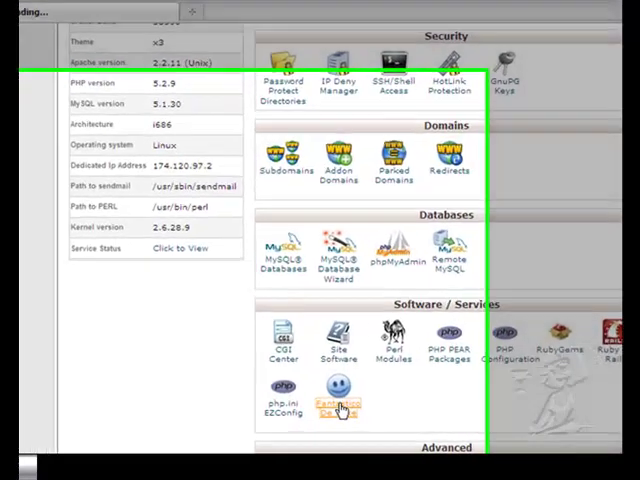
Step: Start a new WordPress installation from Fantastico's Blogs > WordPress page
click(338, 398)
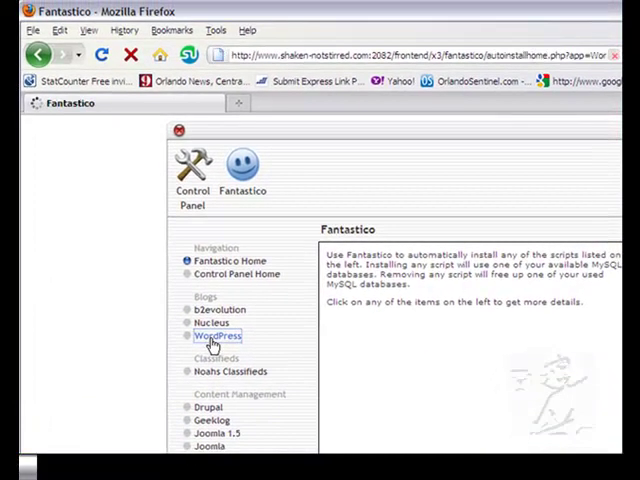
click(216, 335)
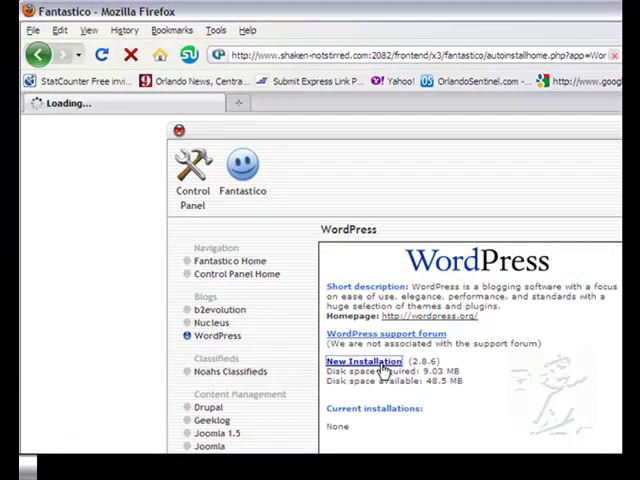
click(364, 361)
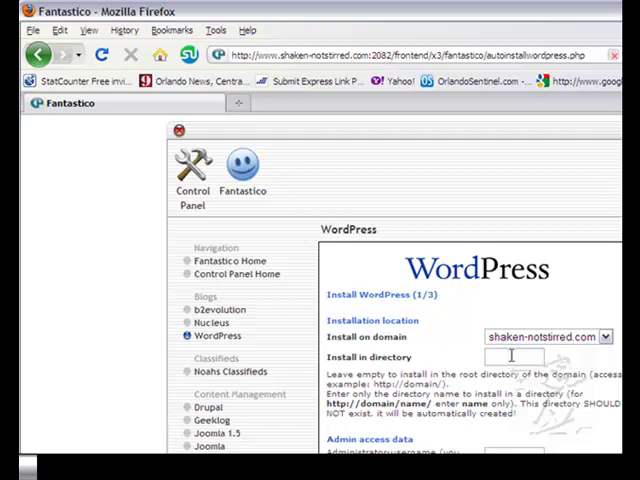
Step: Enter the administrator nickname in the WordPress admin access fields
scroll(down, 3)
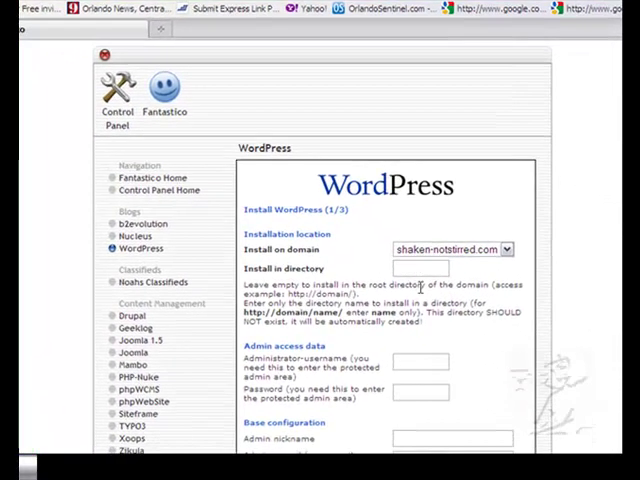
mouse_move(485, 338)
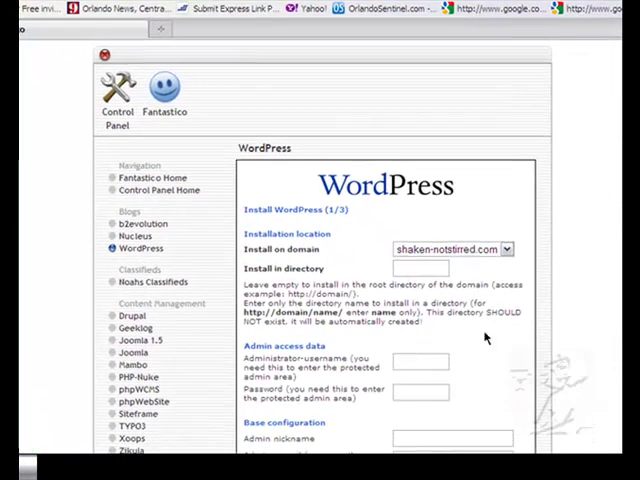
click(420, 363)
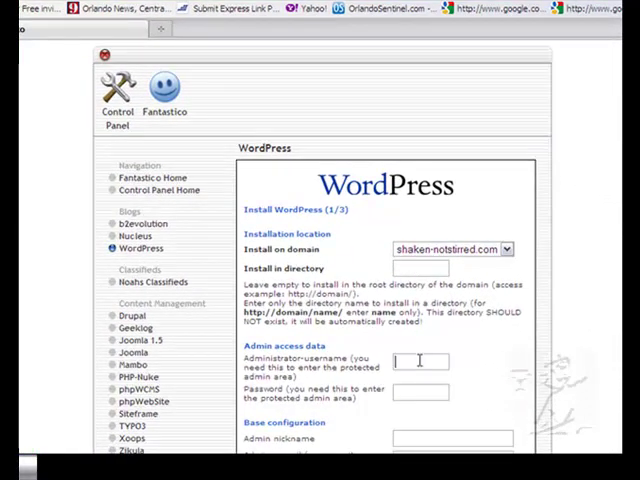
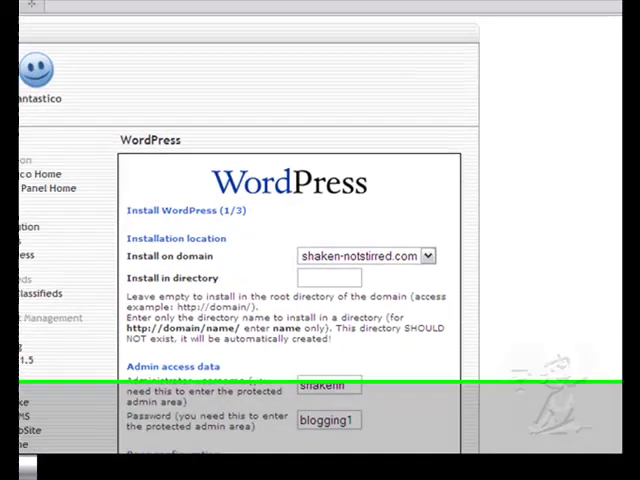
Step: Enter the admin gmail.com e-mail and site name Shaken Not Stirred, then submit the install form
scroll(down, 3)
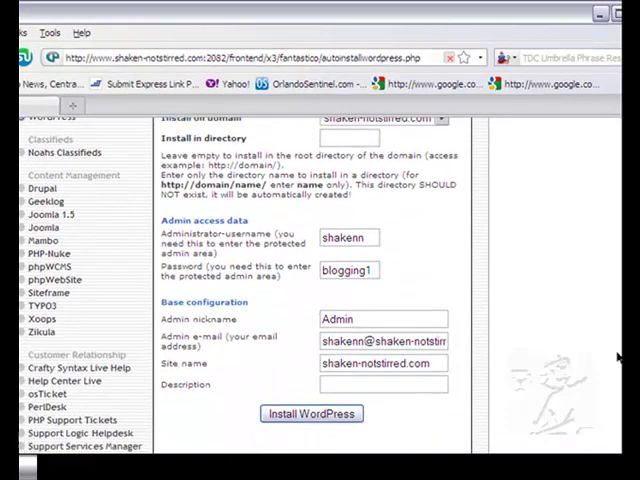
scroll(down, 3)
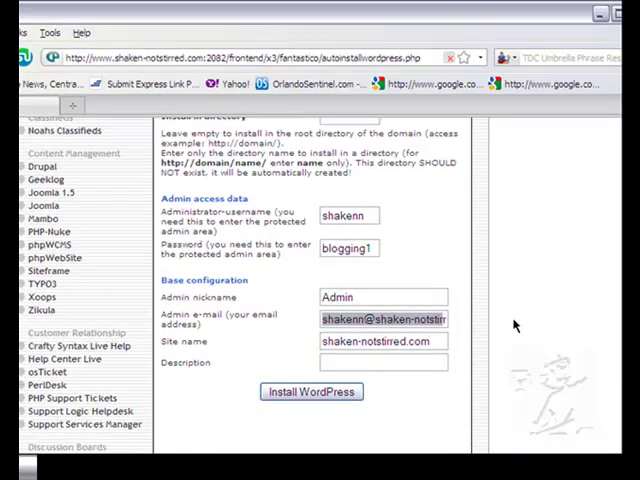
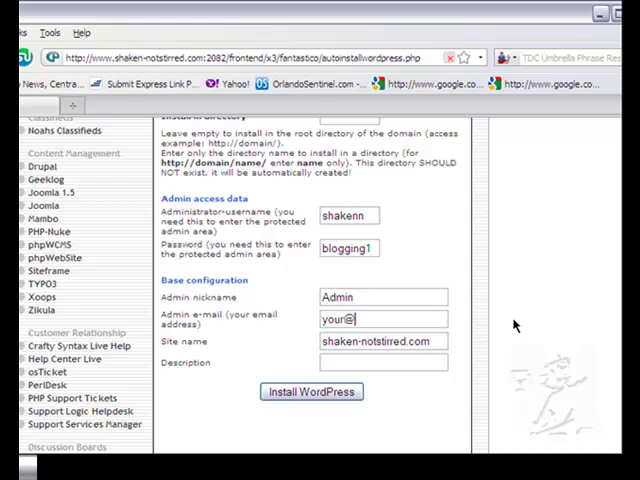
text(gmail.com)
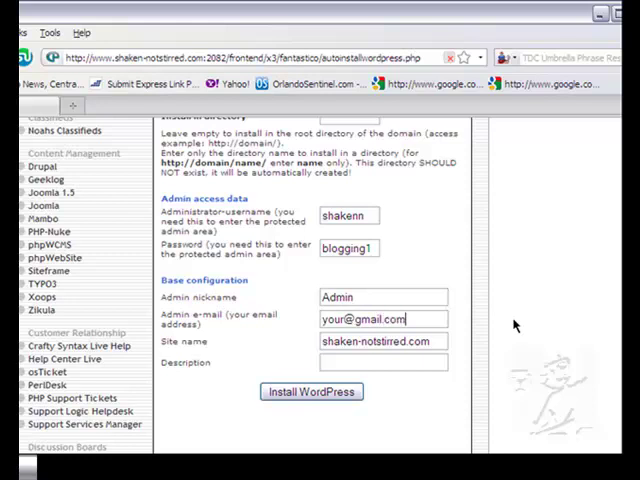
text(Shae)
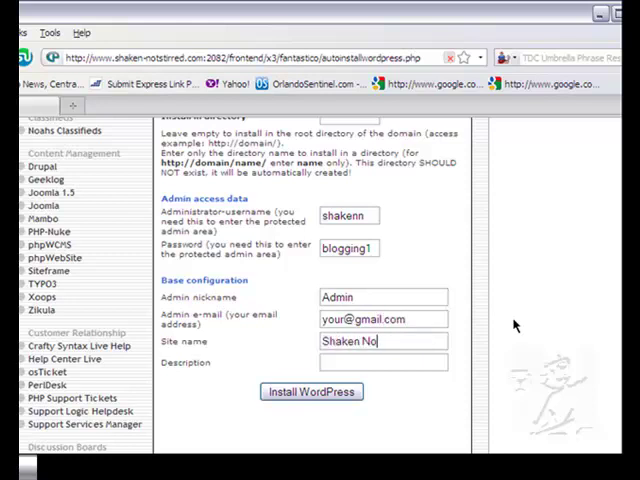
text(Shaken Not Stirred)
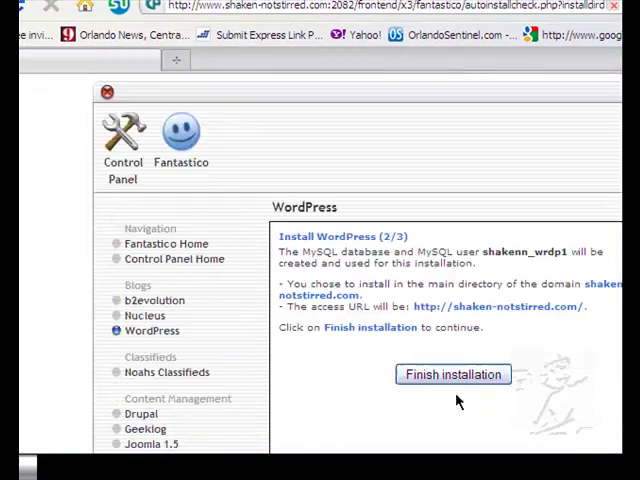
Step: Finish the WordPress installation and return to the WordPress overview listing version 2.8.6
click(453, 374)
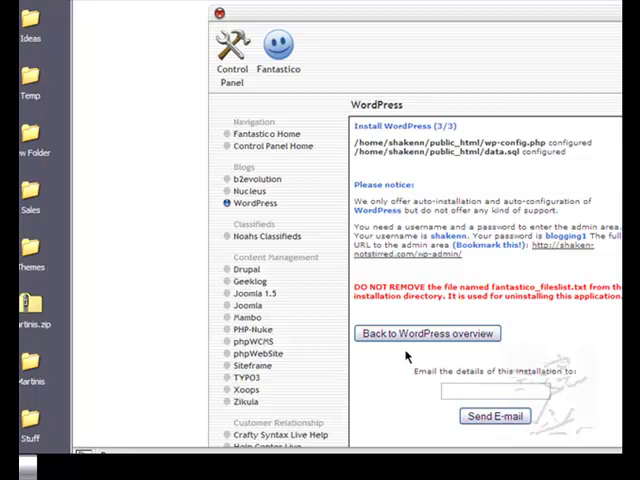
click(426, 333)
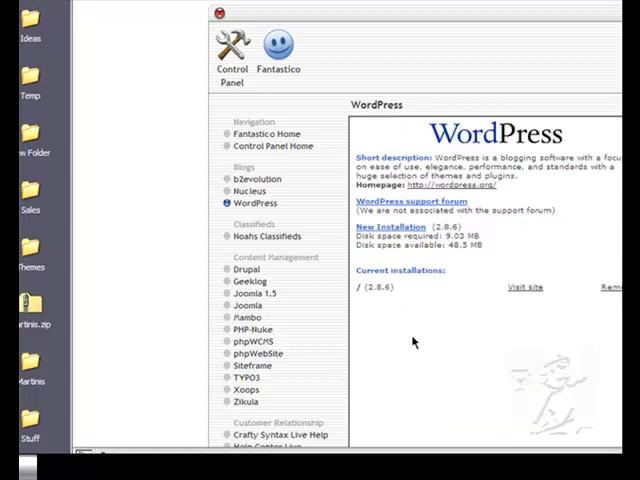
mouse_move(228, 44)
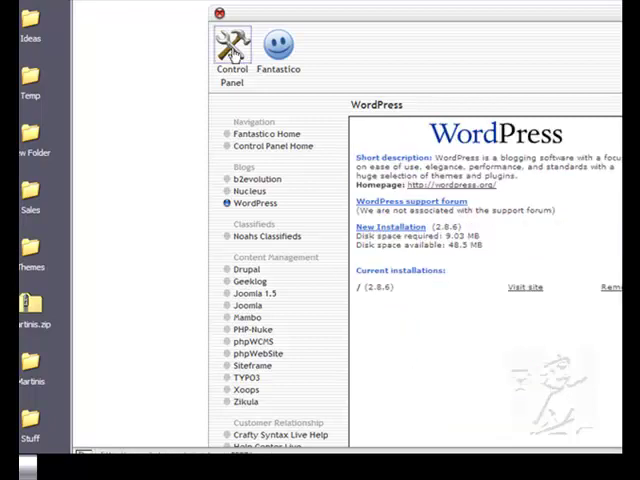
Step: Return from Fantastico to the cPanel home page
click(219, 11)
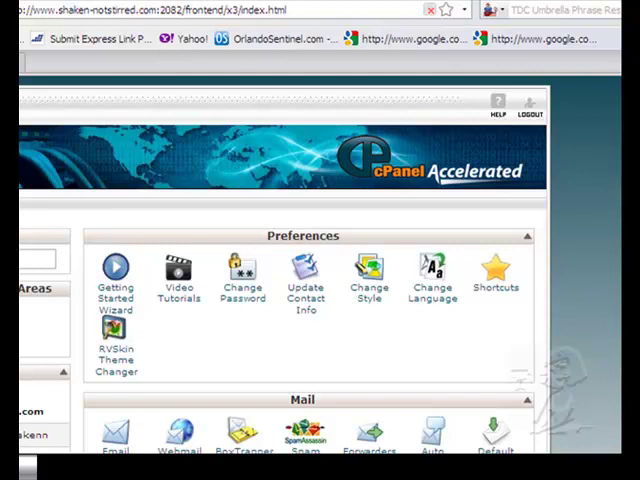
scroll(down, 3)
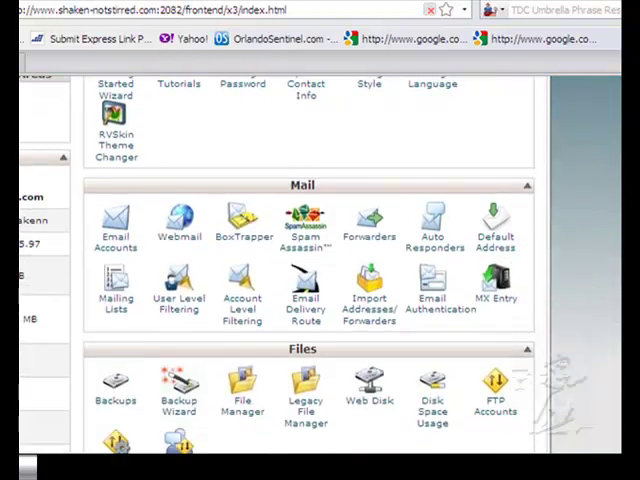
Step: Launch phpMyAdmin from cPanel's Databases section
scroll(down, 3)
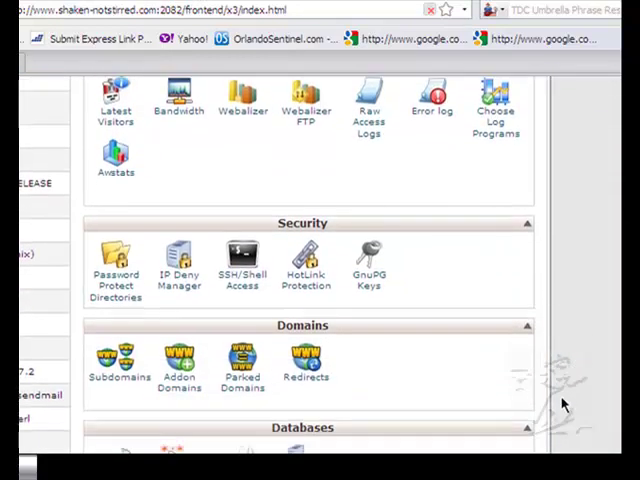
scroll(down, 3)
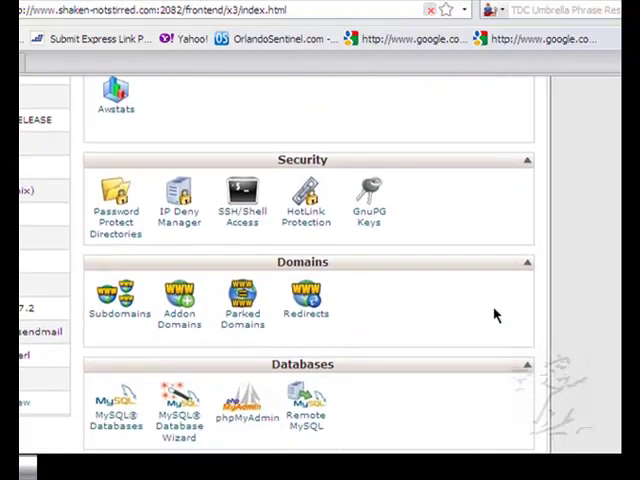
mouse_move(243, 432)
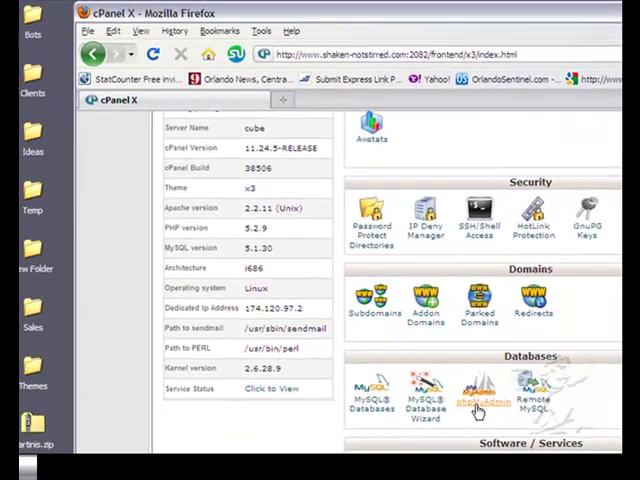
click(477, 390)
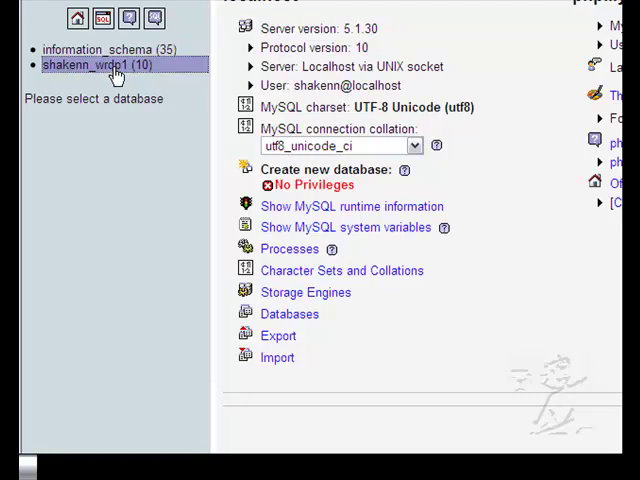
Step: Import wrdp1.sql.gz from the Martinis folder into the shakenn_wrdp1 database
click(85, 70)
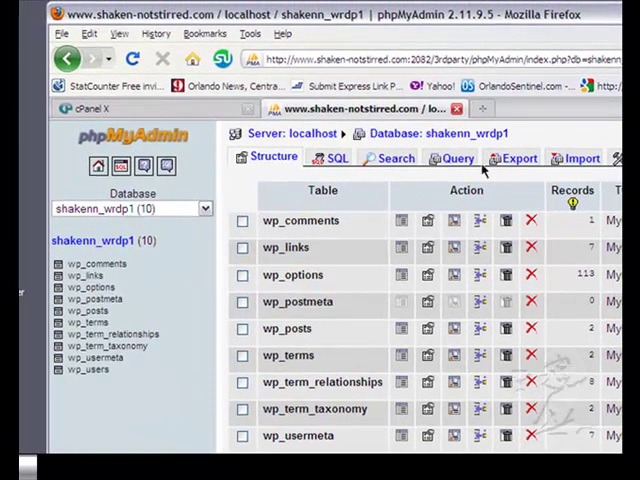
click(580, 157)
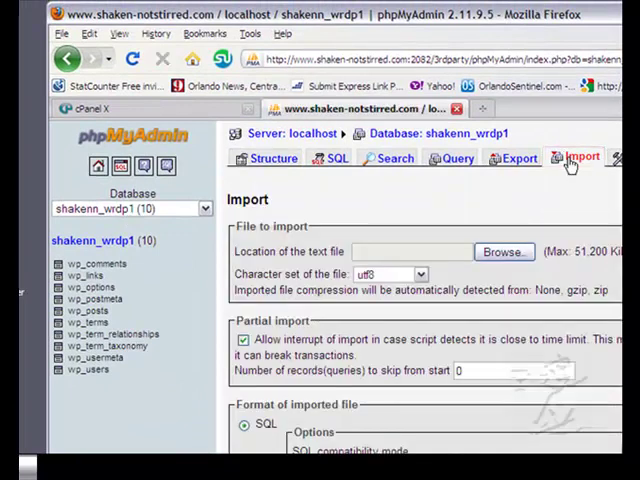
click(503, 251)
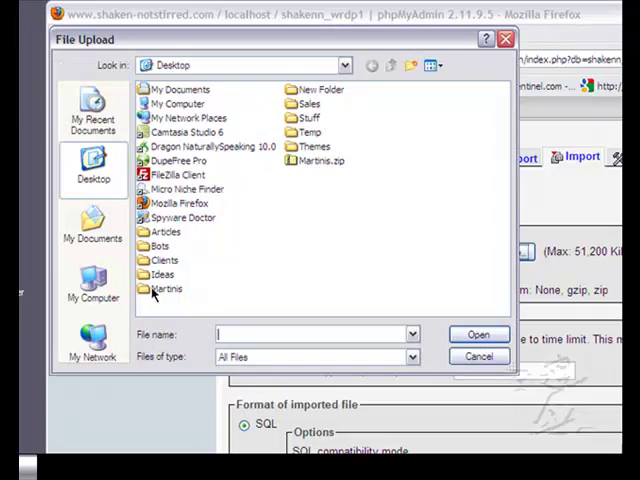
double_click(168, 288)
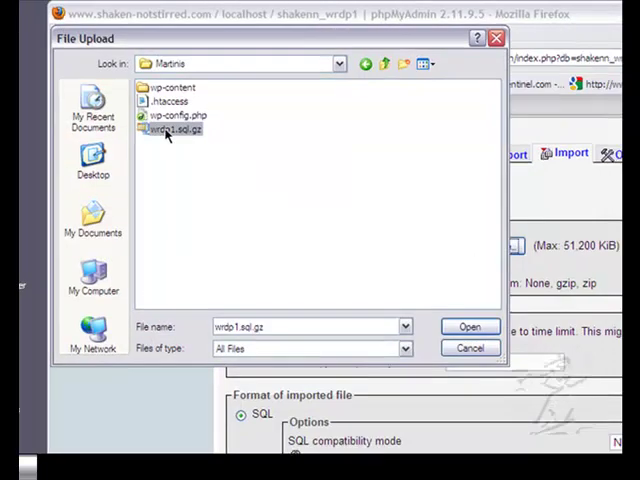
click(469, 326)
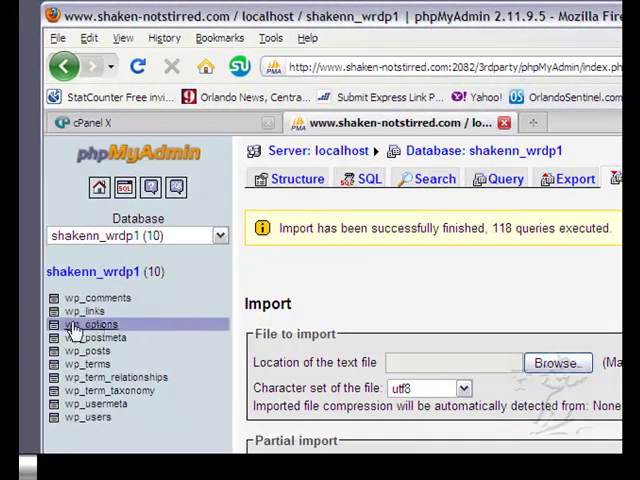
click(91, 324)
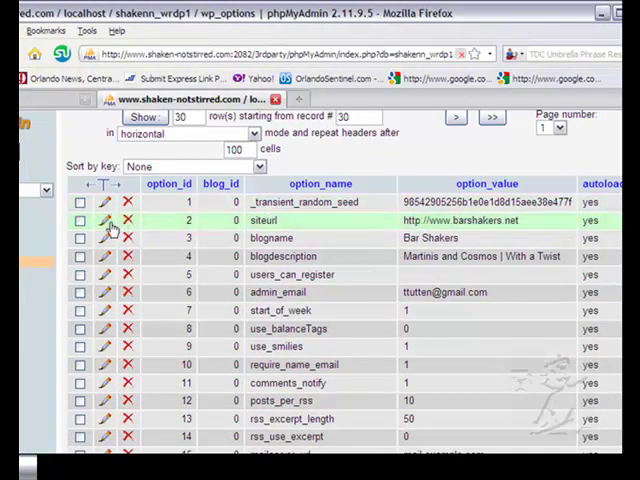
click(105, 219)
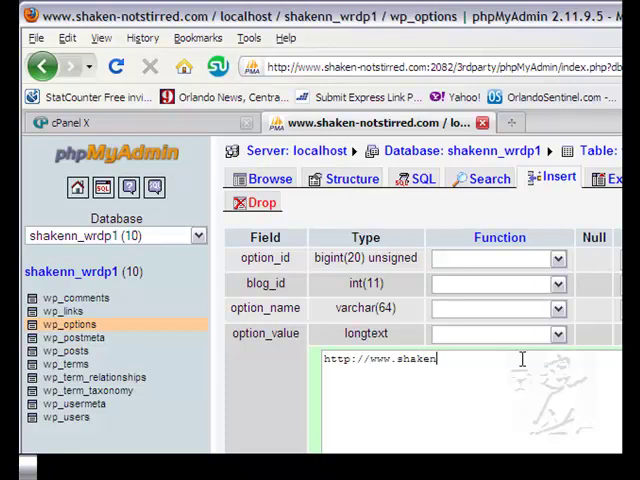
text(-notstirred.com)
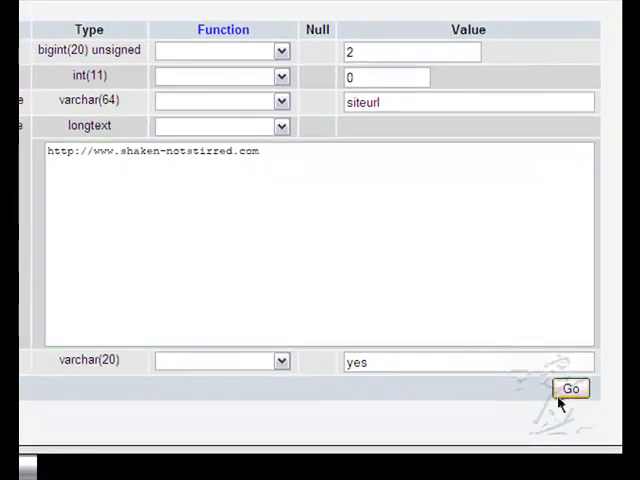
click(582, 388)
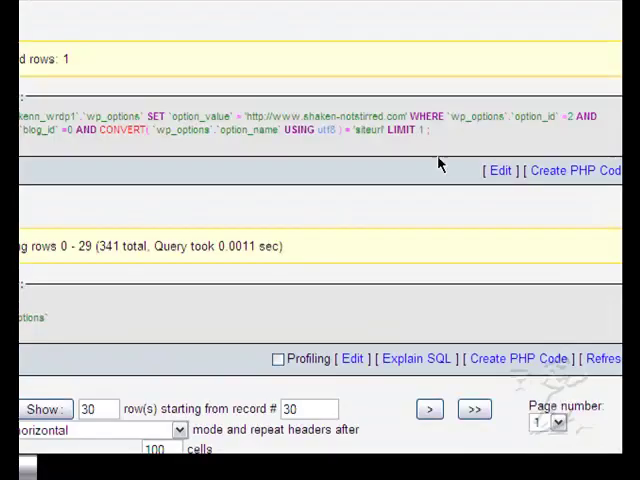
Step: Set the blogname option in wp_options to Shaken Not Stirred
scroll(down, 3)
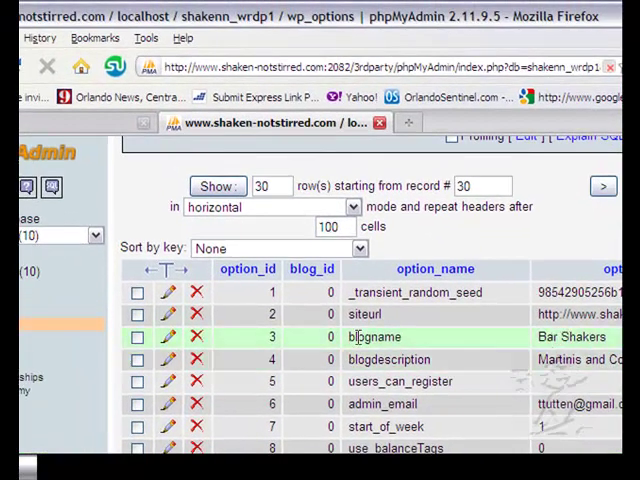
click(166, 336)
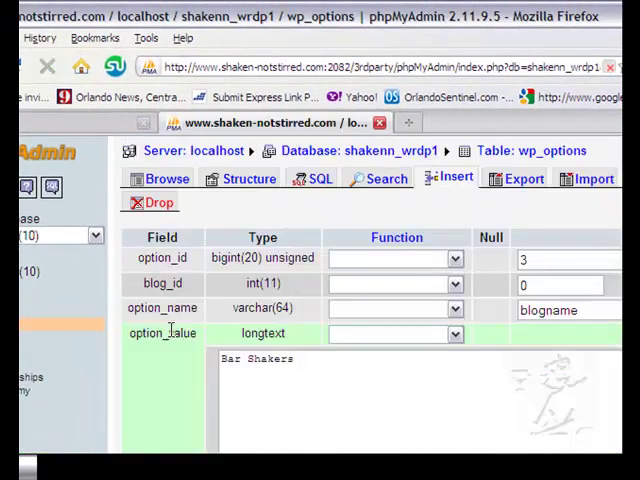
text(s)
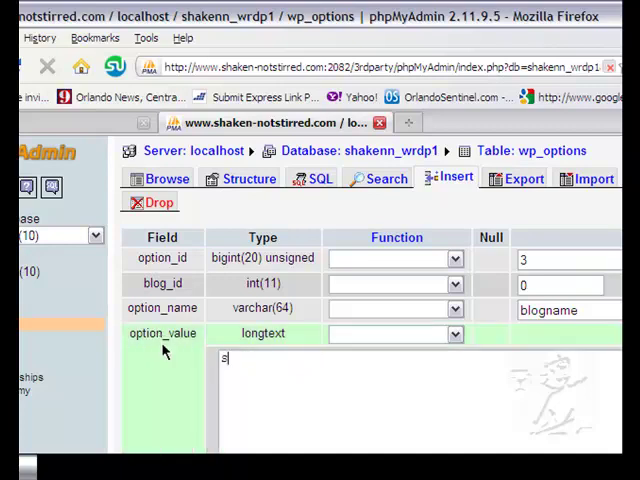
text(Shaken Not Stirred)
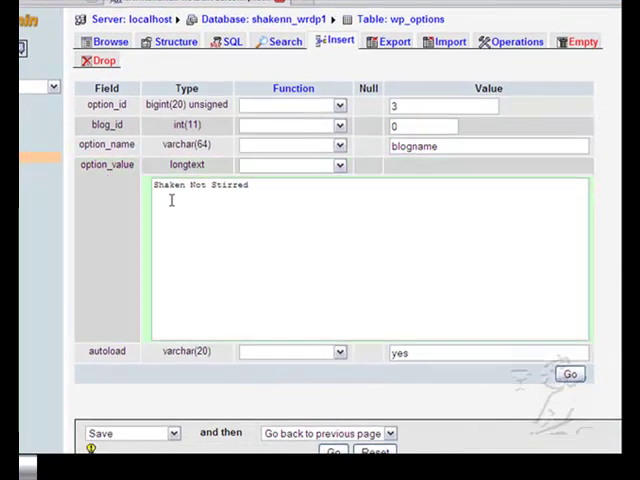
click(571, 373)
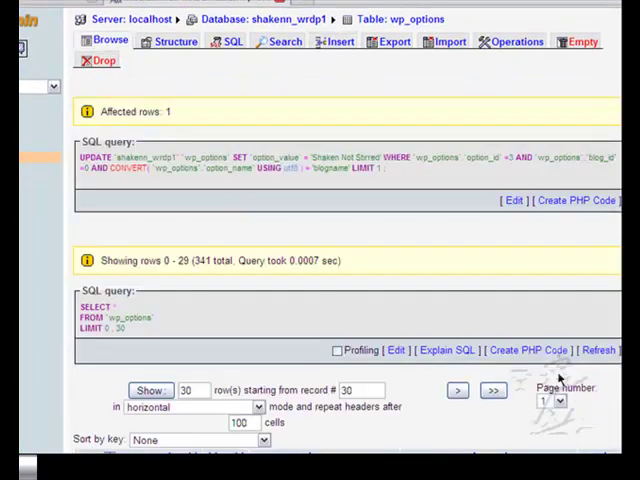
scroll(down, 3)
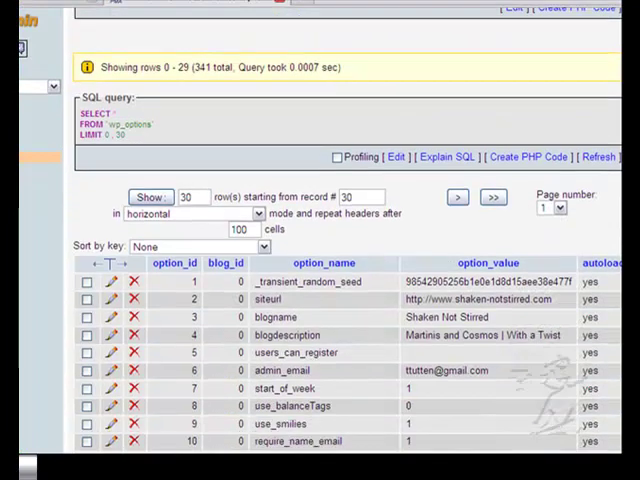
scroll(down, 3)
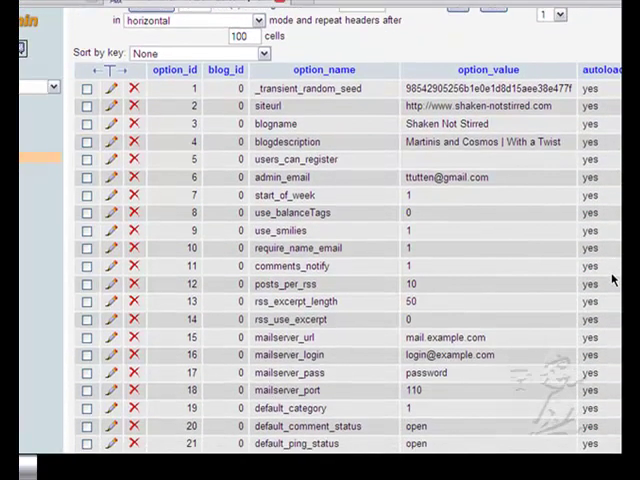
scroll(down, 3)
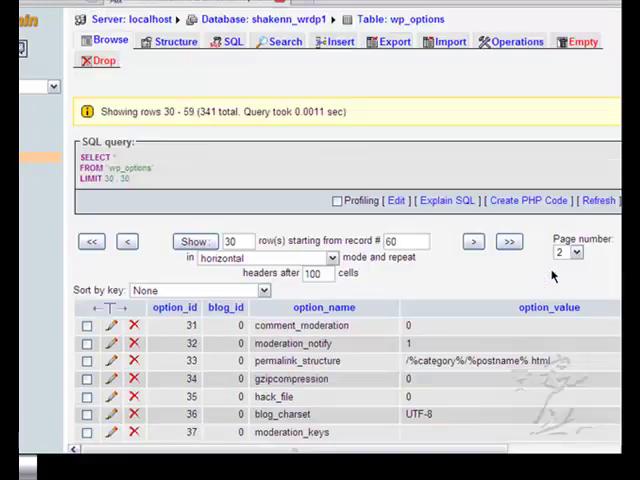
scroll(down, 3)
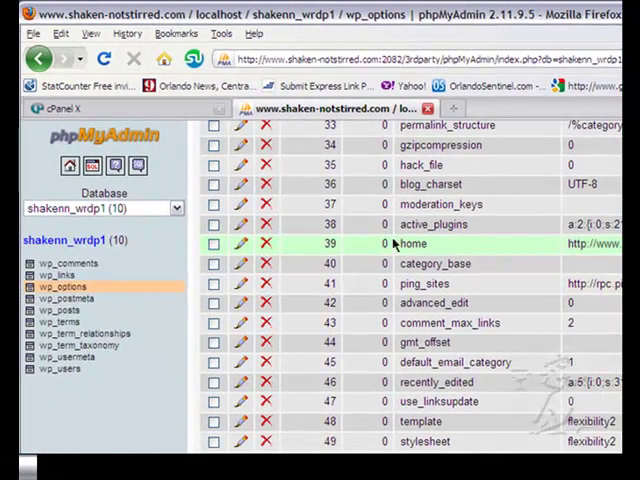
click(239, 243)
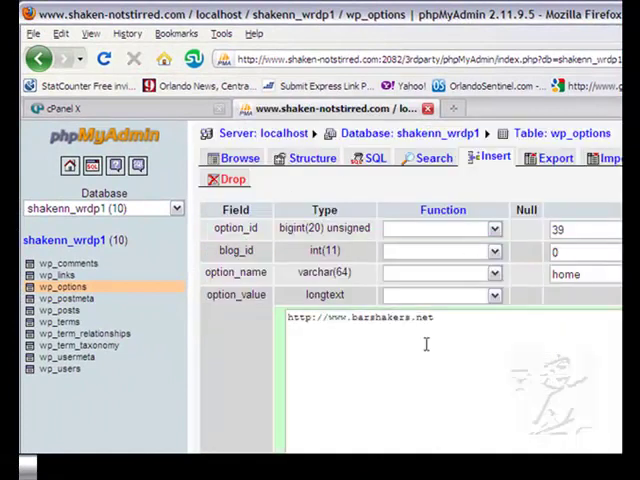
double_click(390, 318)
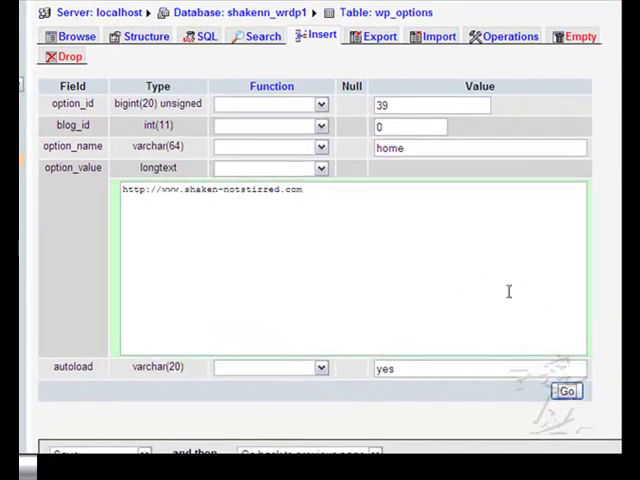
click(567, 390)
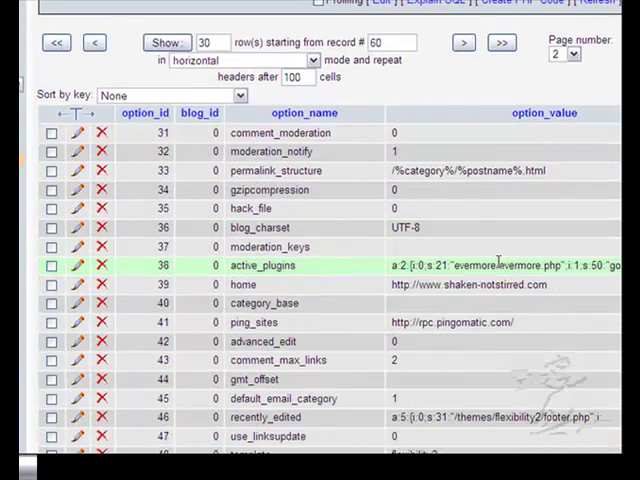
Step: Save upload_path as /home/shakenn/public_html/wp-content/uploads for option_id 59
scroll(down, 3)
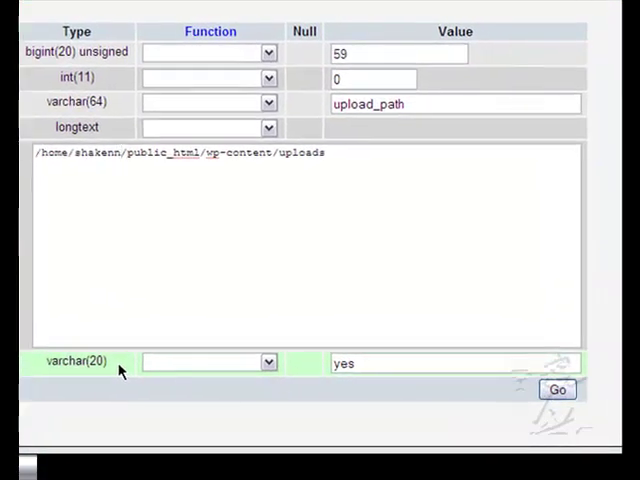
click(560, 389)
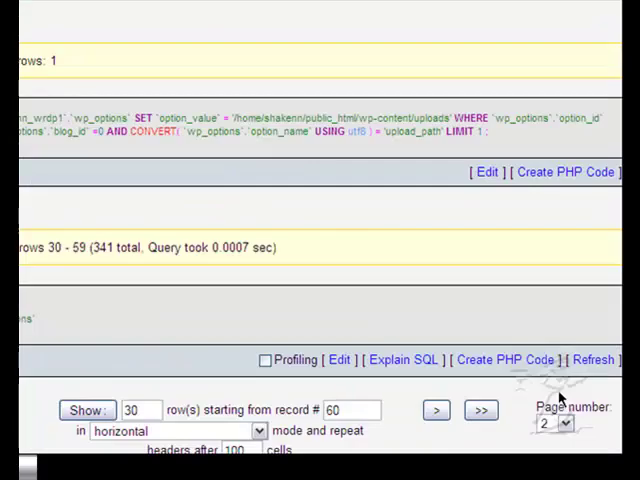
mouse_move(482, 303)
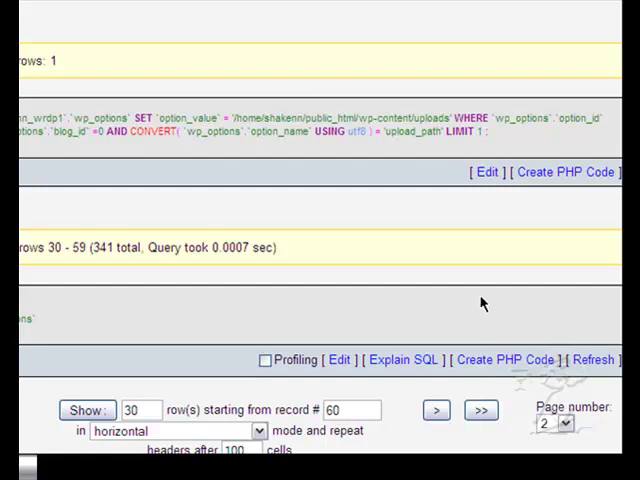
mouse_move(463, 247)
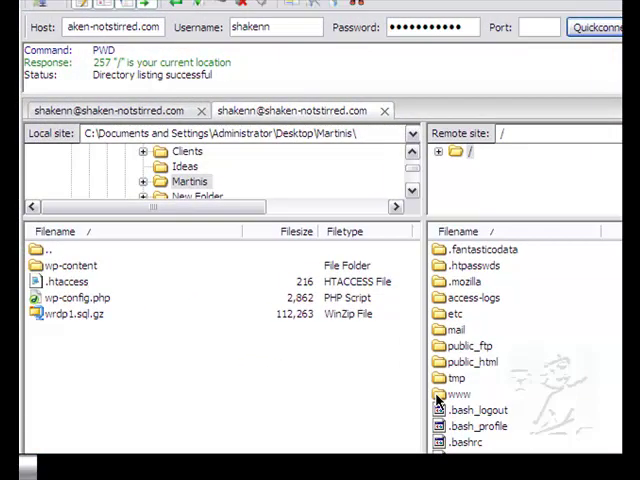
Step: Upload the local .htaccess into the server's www folder, overwriting the existing copy
double_click(468, 395)
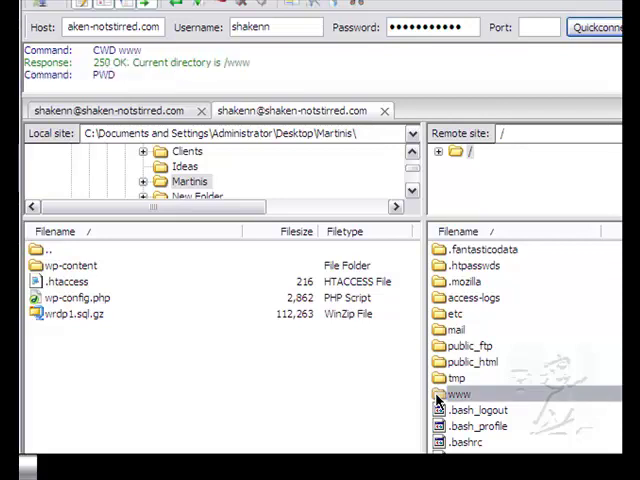
double_click(464, 393)
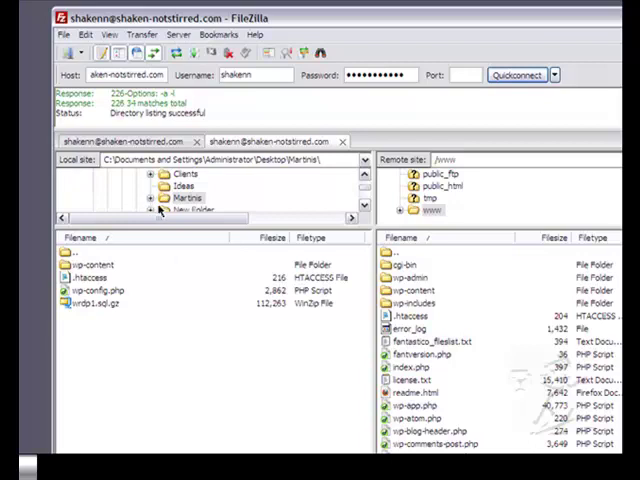
mouse_move(167, 305)
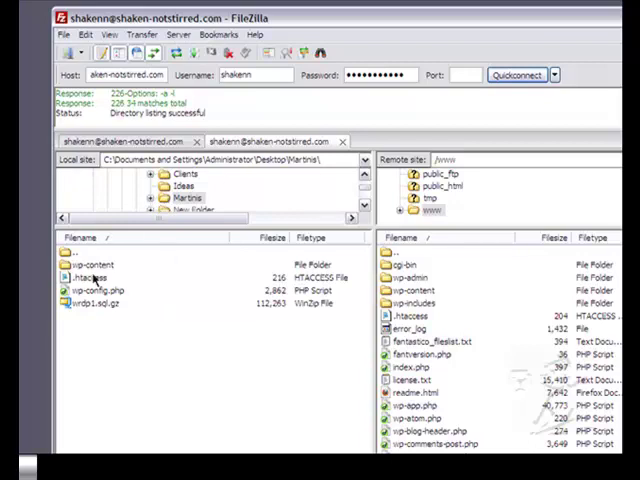
right_click(90, 277)
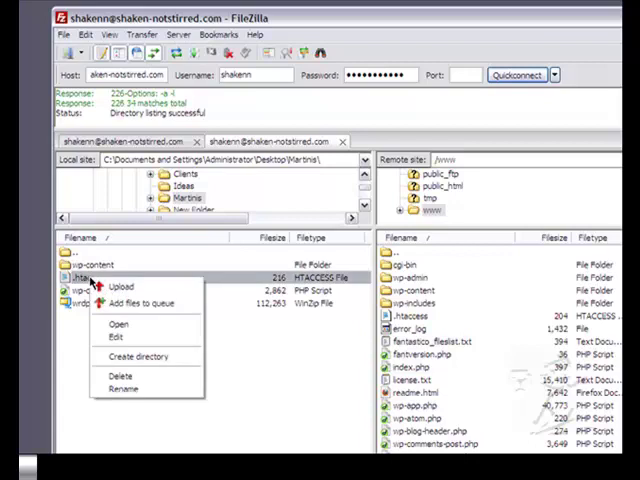
click(120, 287)
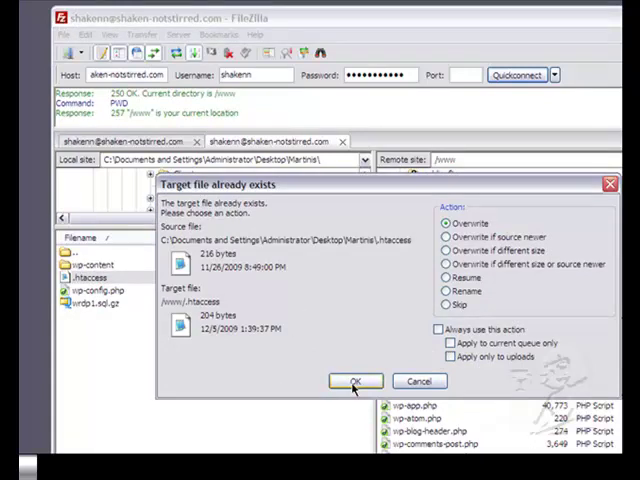
click(352, 381)
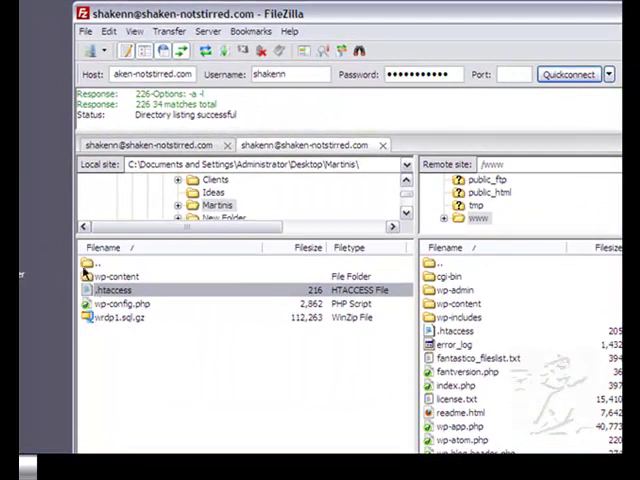
Step: Upload wp-content with Overwrite applied to every file in the current queue
click(115, 275)
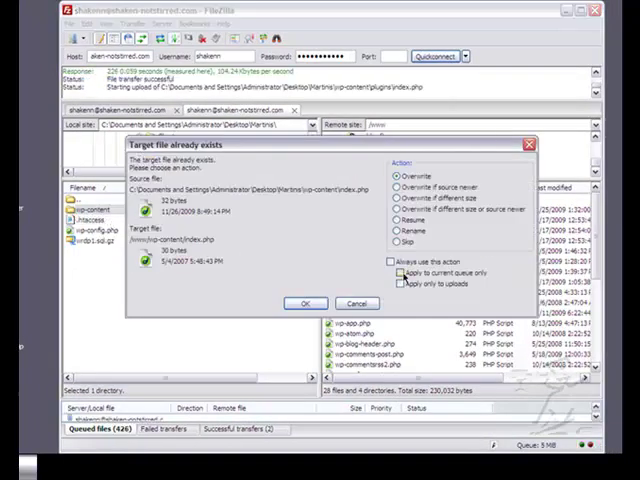
click(394, 259)
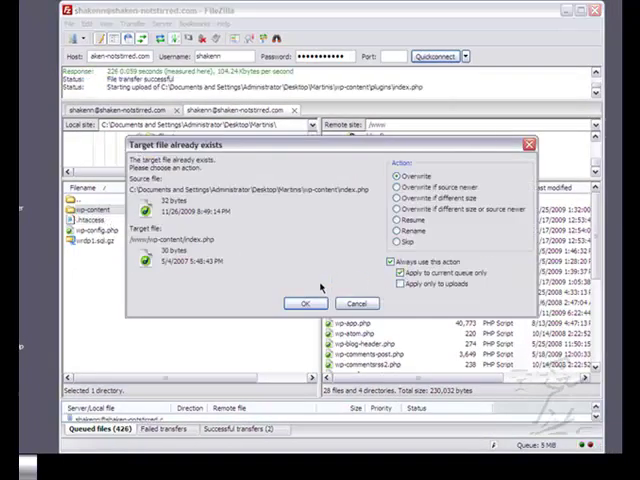
click(292, 303)
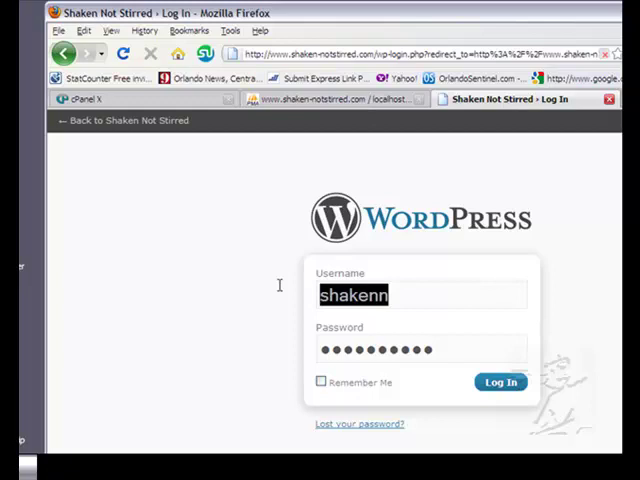
Step: Log in to WordPress as barshake and reach the Shaken Not Stirred dashboard
text(barshak)
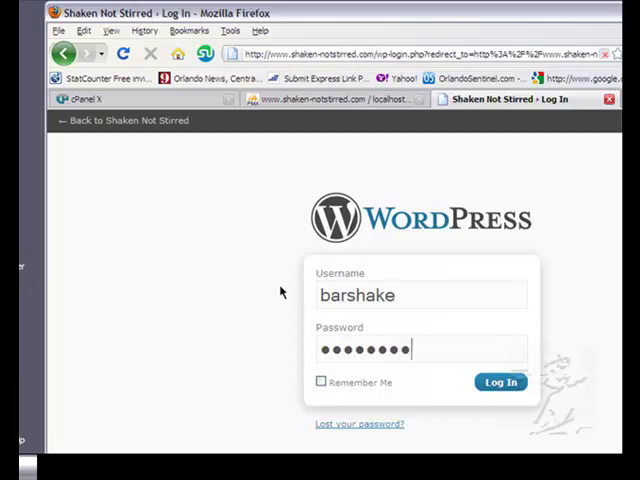
click(500, 382)
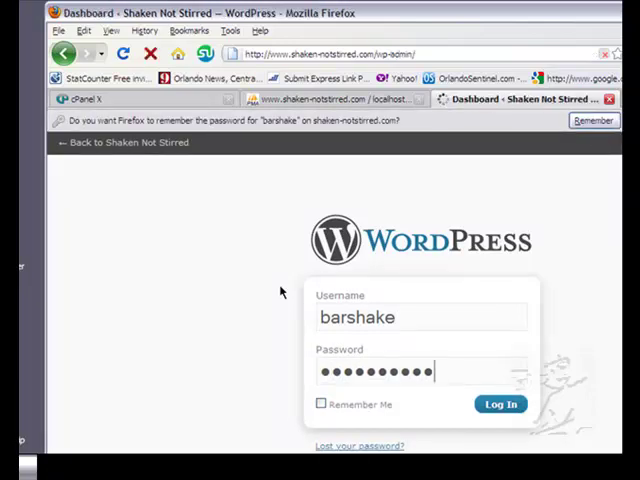
click(501, 403)
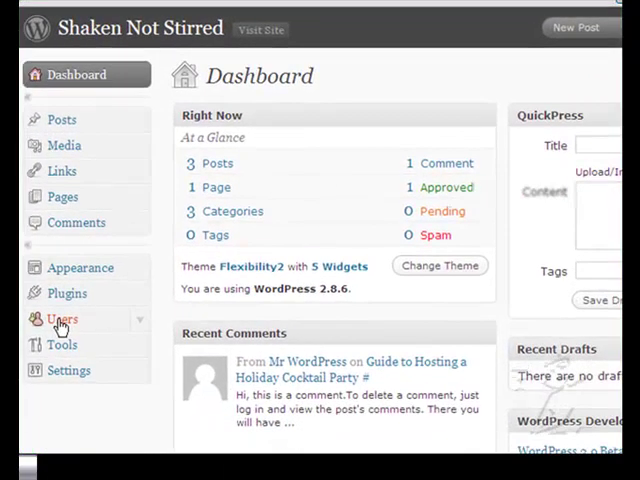
click(62, 318)
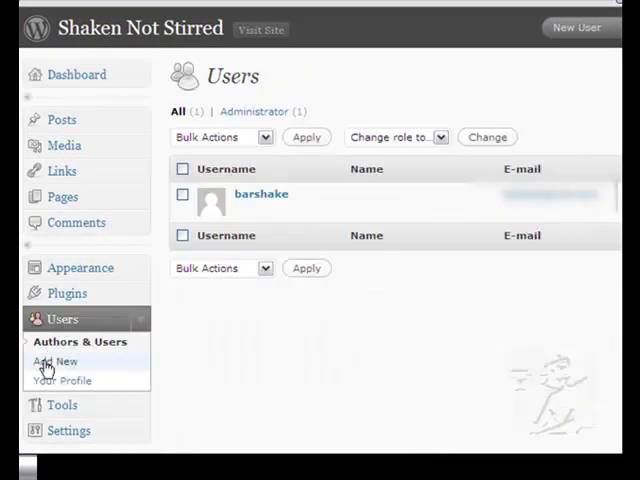
click(57, 361)
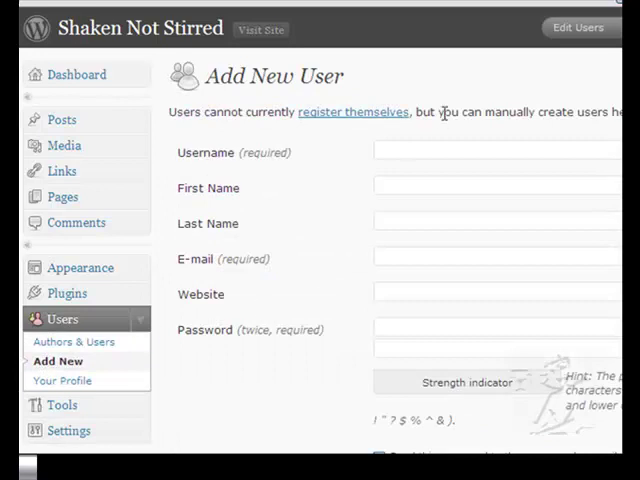
text(s)
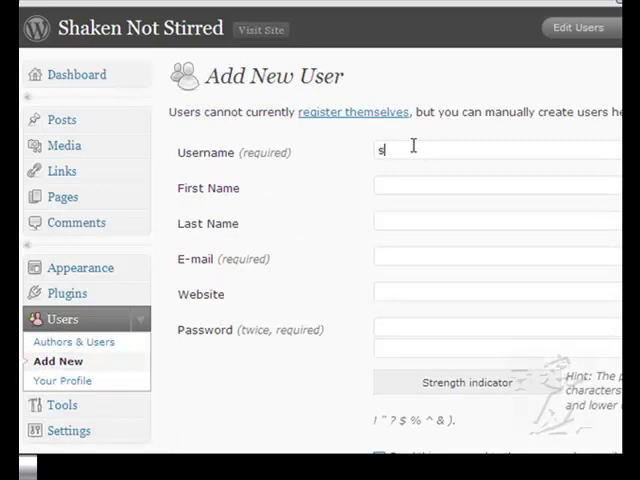
text(haken)
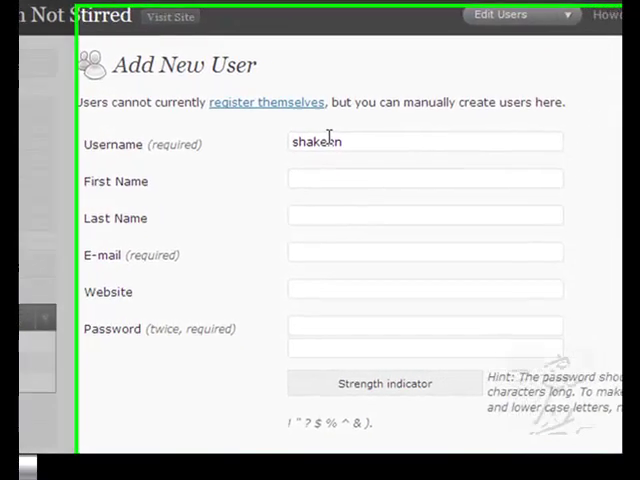
text(First)
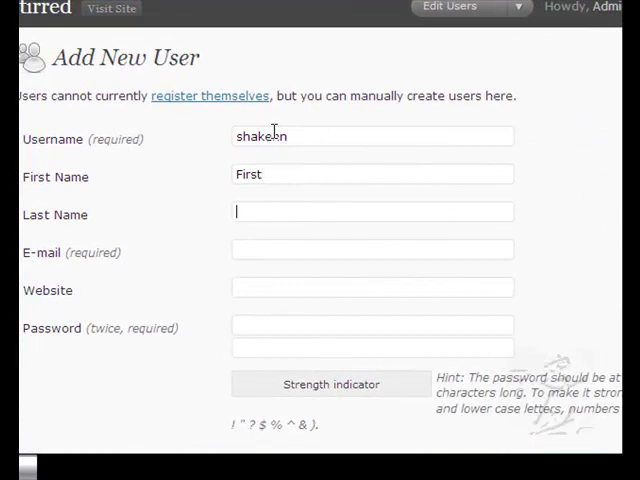
text(Last)
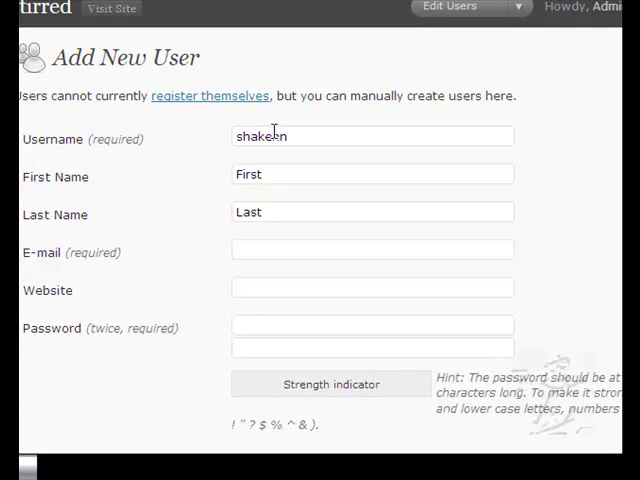
text(youremail@gmail)
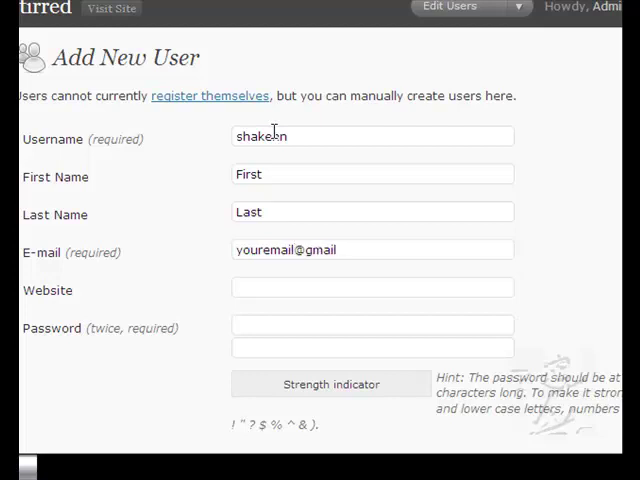
text(.com)
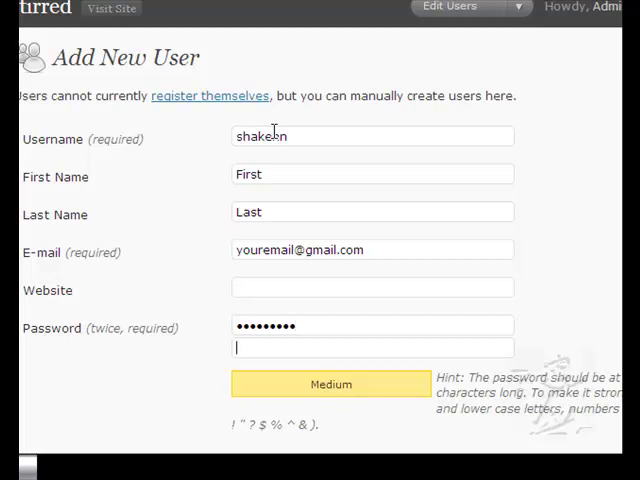
text(••••••••)
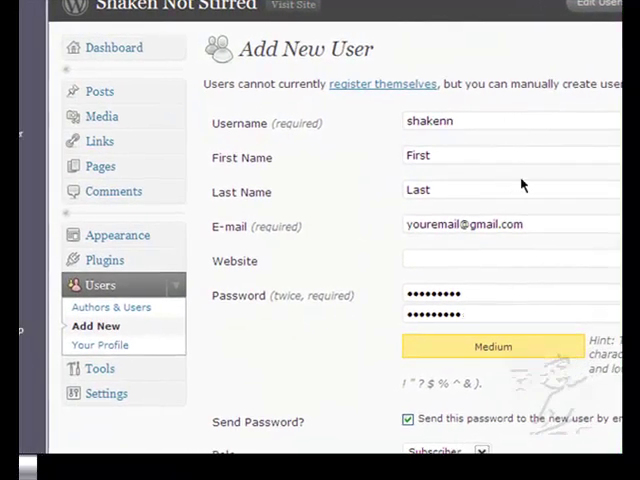
Step: Give shakenn the Administrator role and add the user
scroll(down, 3)
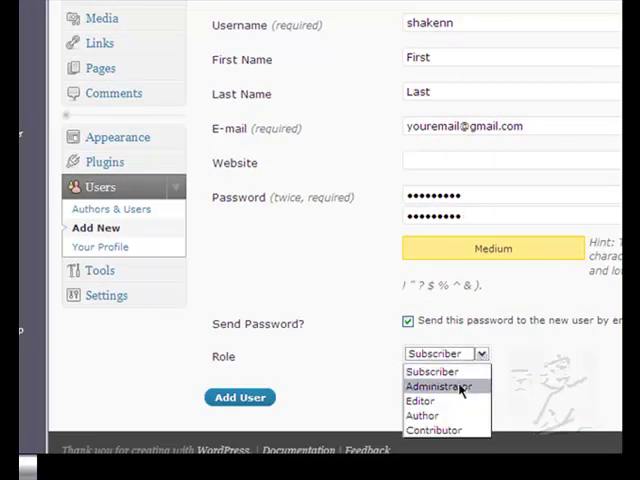
click(432, 386)
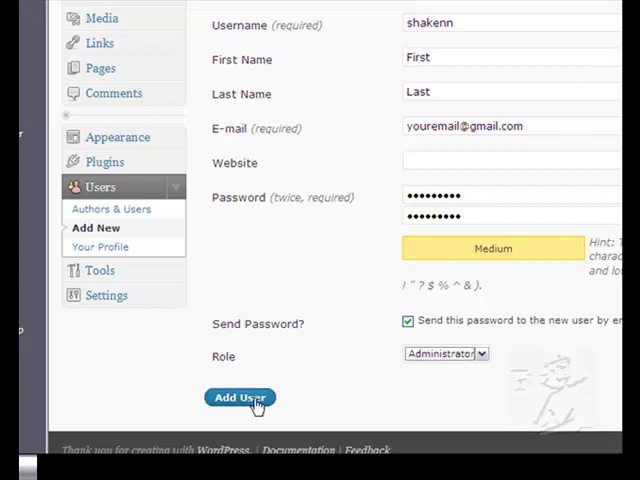
click(239, 397)
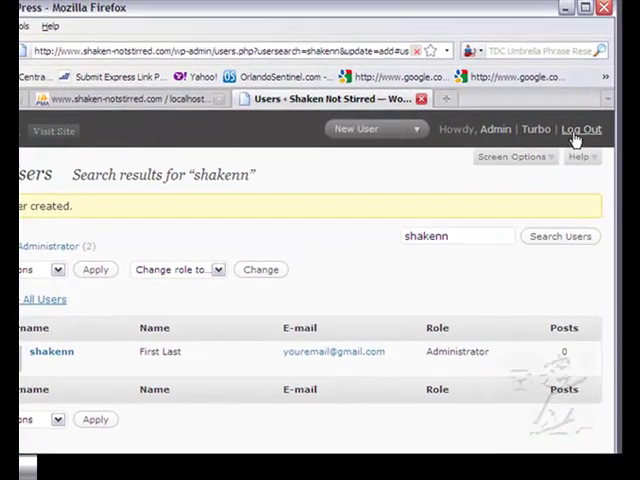
Step: Log out and sign back in as the new shakenn administrator
click(581, 128)
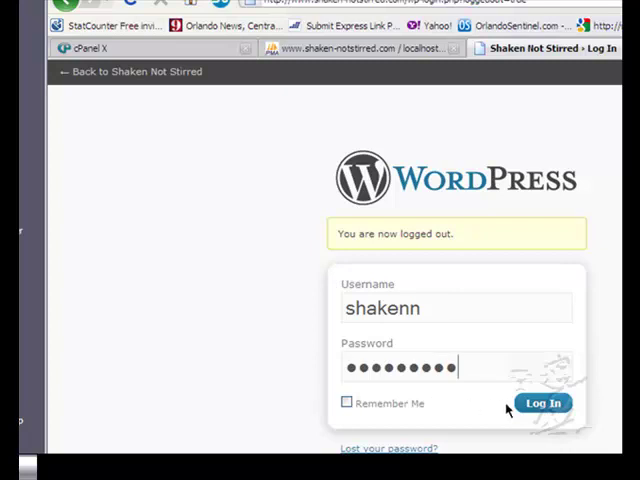
click(545, 403)
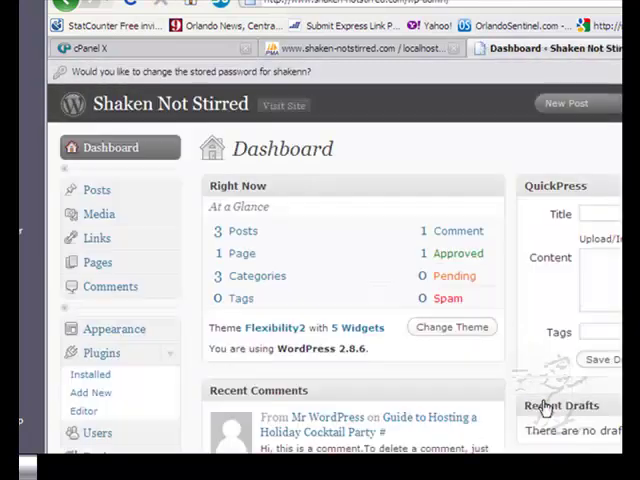
scroll(down, 3)
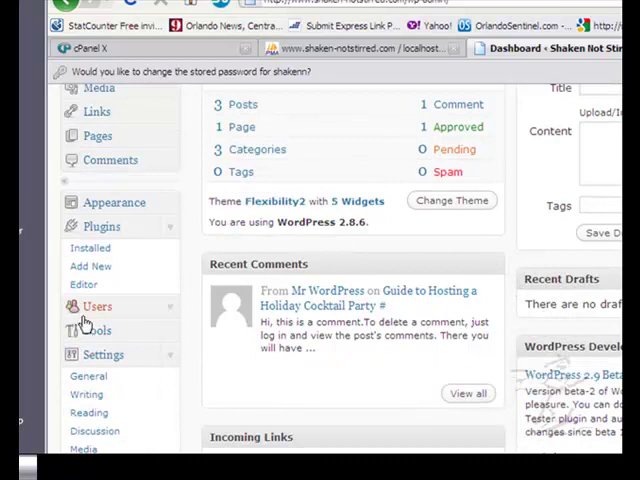
Step: Delete the barshake user, attributing all its posts and links to shakenn
click(97, 306)
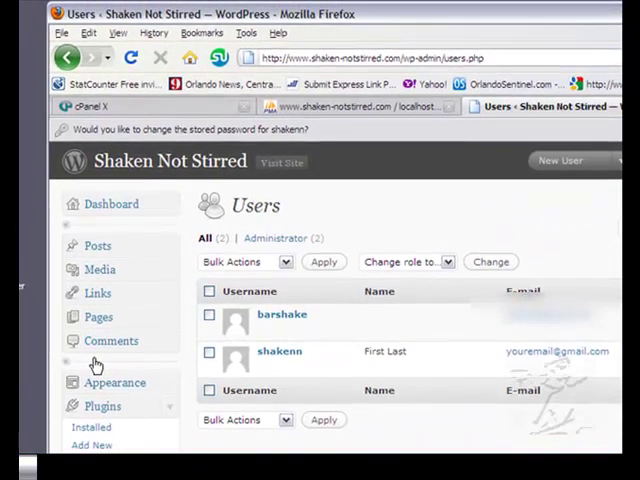
mouse_move(282, 314)
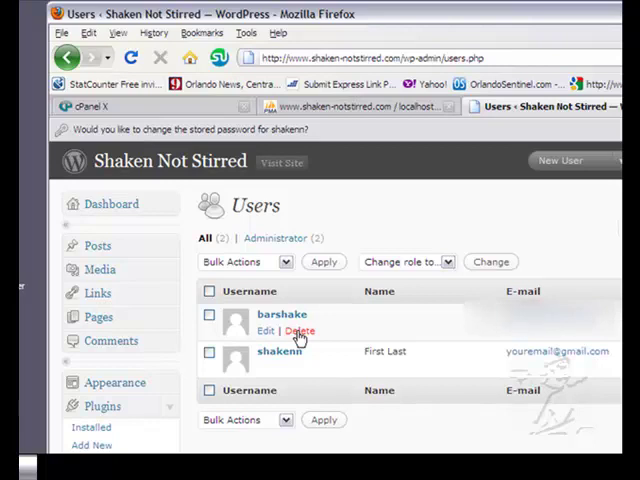
click(300, 330)
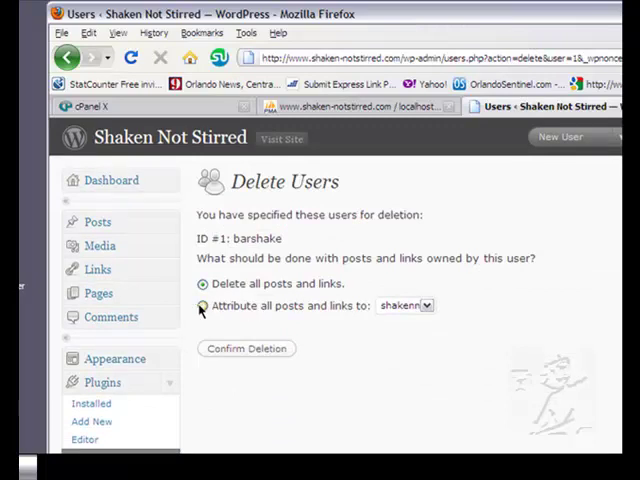
click(201, 305)
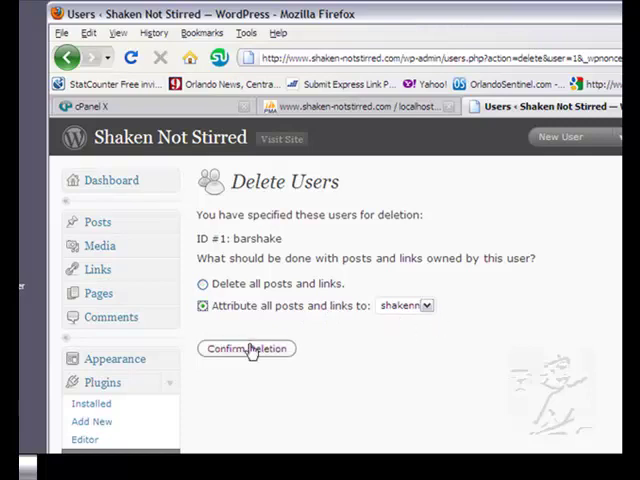
click(246, 348)
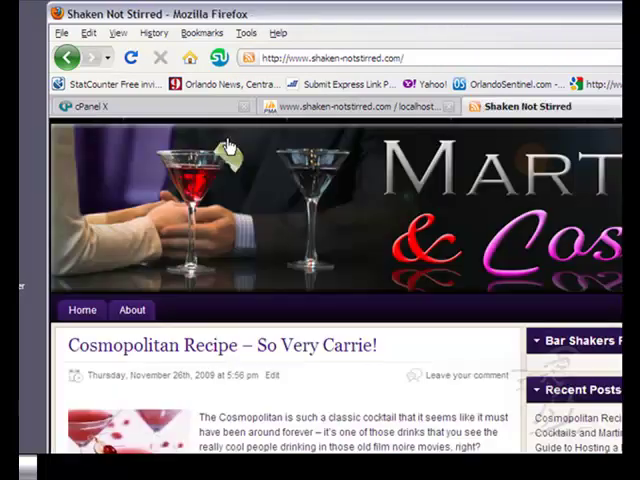
mouse_move(505, 433)
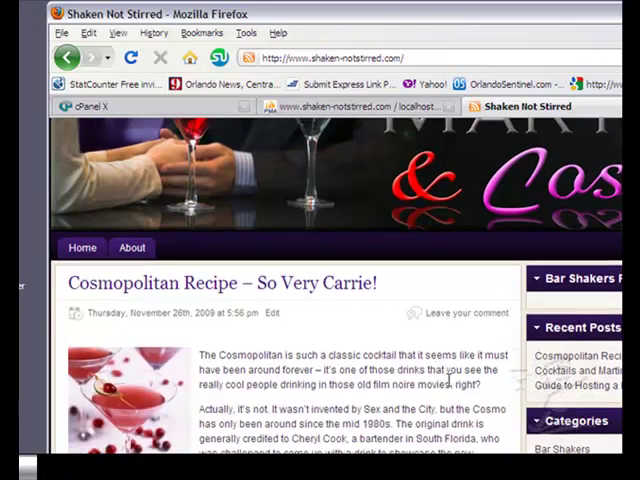
Step: Scroll the live Shaken Not Stirred homepage through the Cosmopolitan Recipe post
scroll(down, 3)
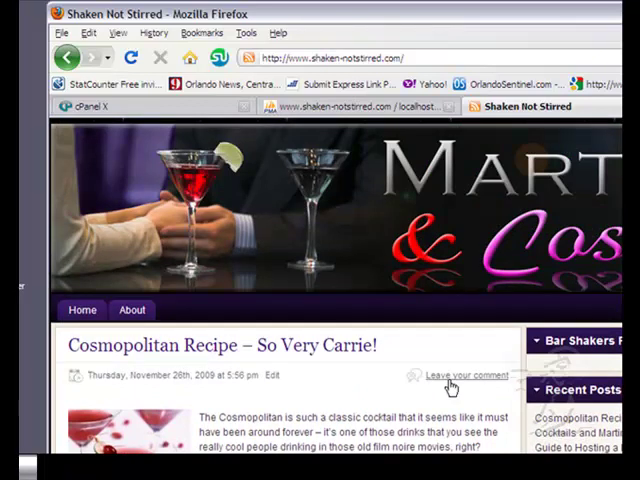
mouse_move(380, 380)
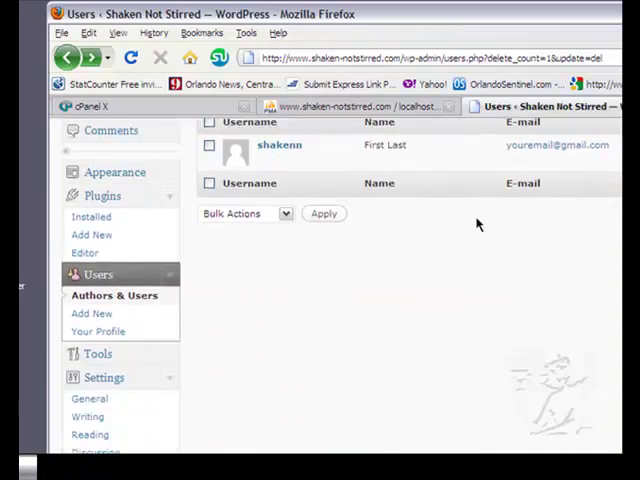
mouse_move(381, 289)
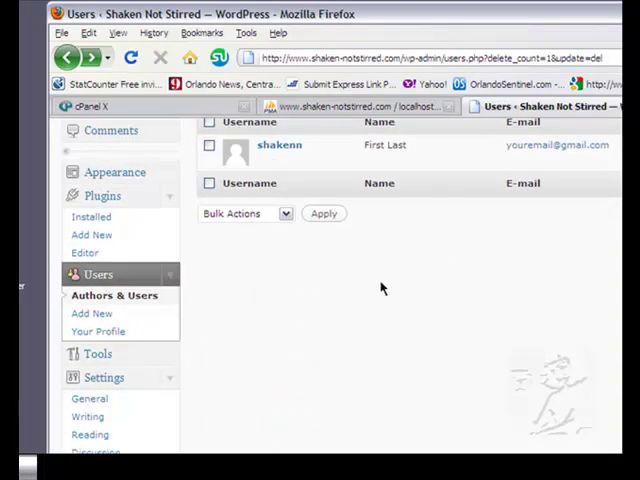